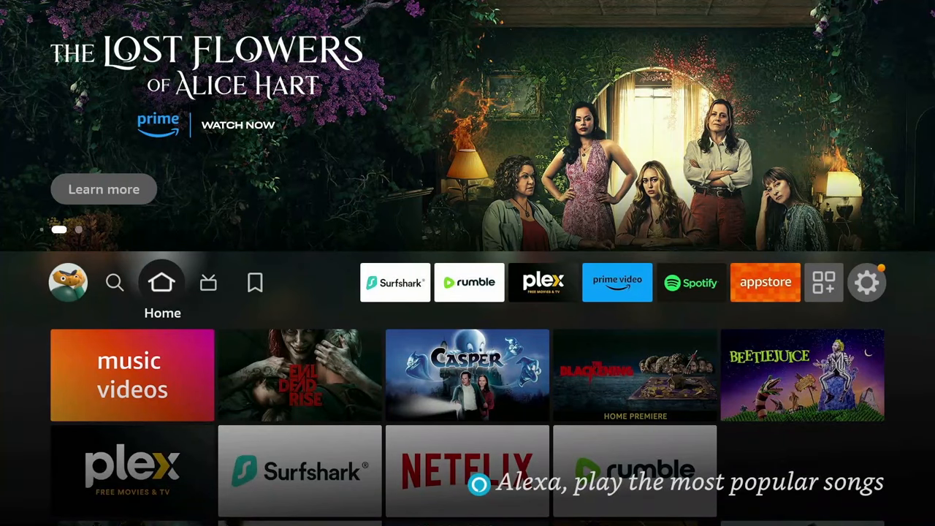
Step: Search the Fire TV for "Downloader" so the app shows as the top result
click(115, 283)
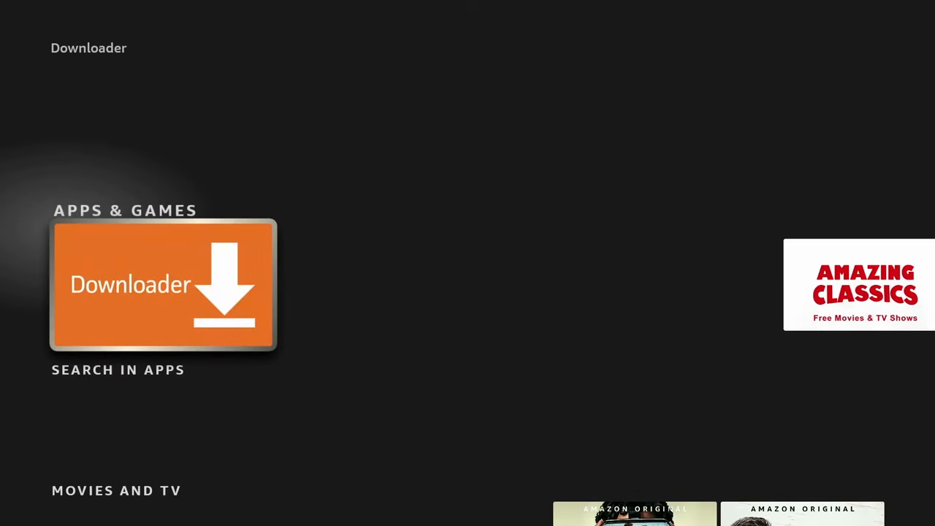
Step: Get Downloader from its store details page and return to the home screen
click(162, 284)
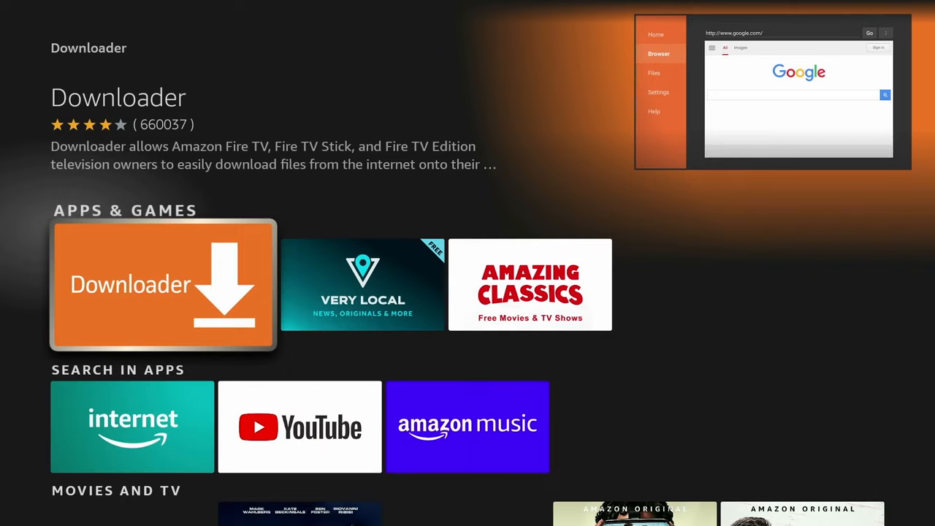
click(163, 284)
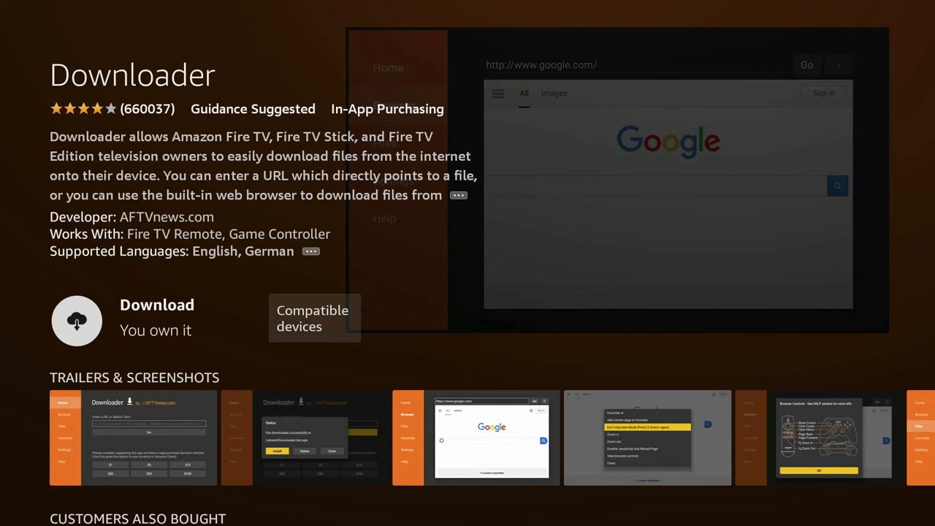
click(76, 321)
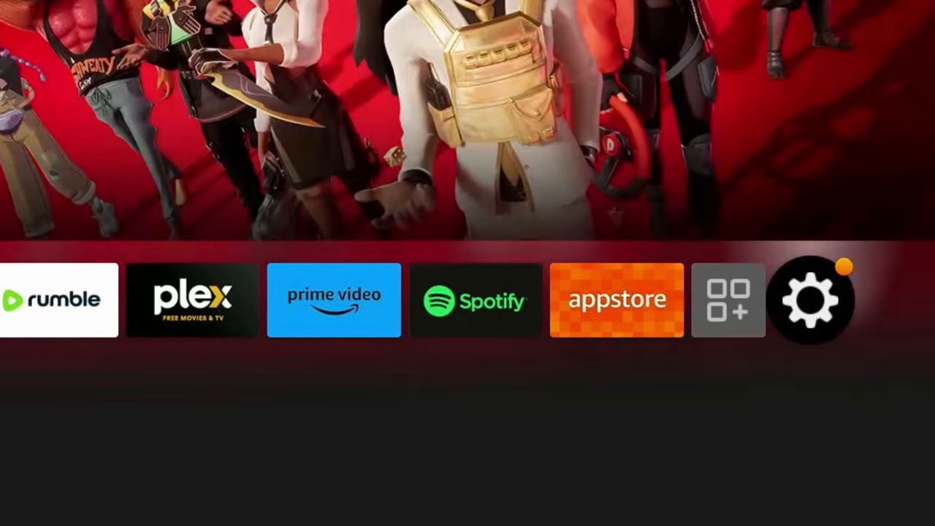
Step: In My Fire TV developer options, switch Install unknown apps ON for Downloader and go home
click(812, 300)
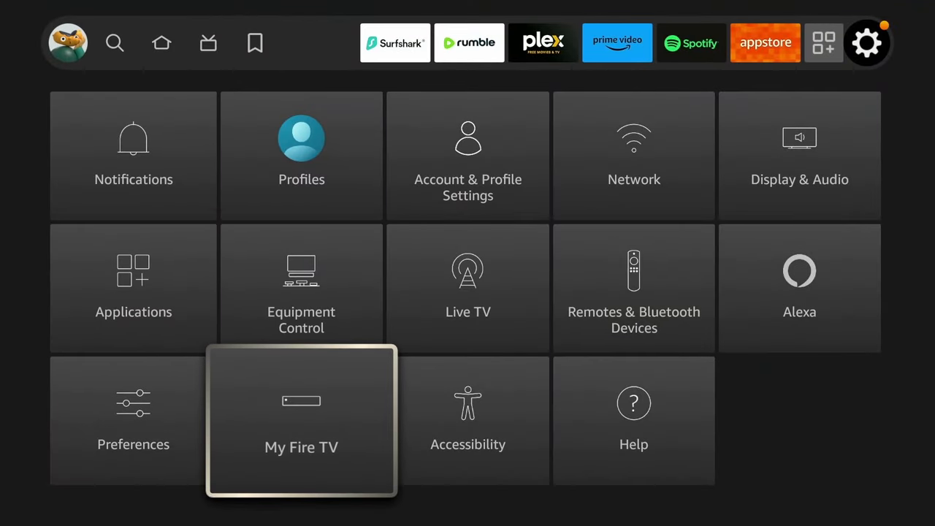
click(301, 420)
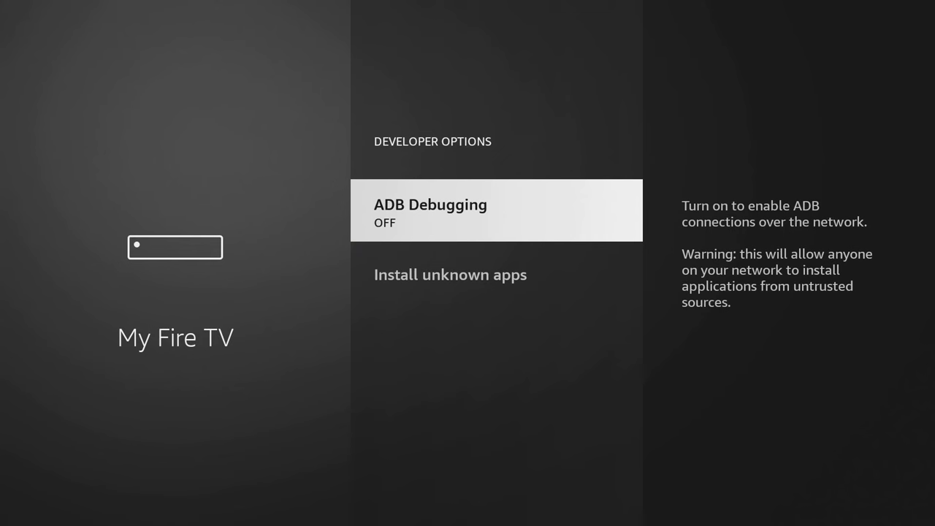
click(496, 210)
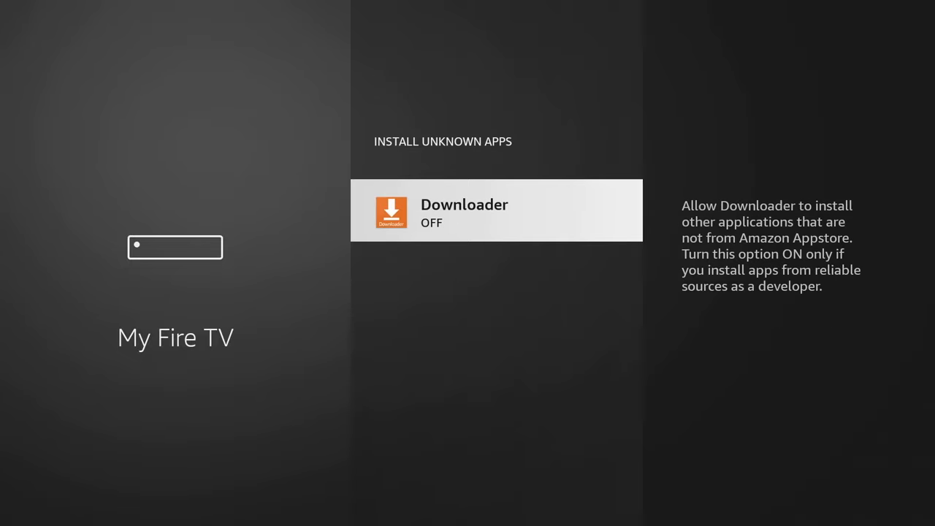
click(496, 210)
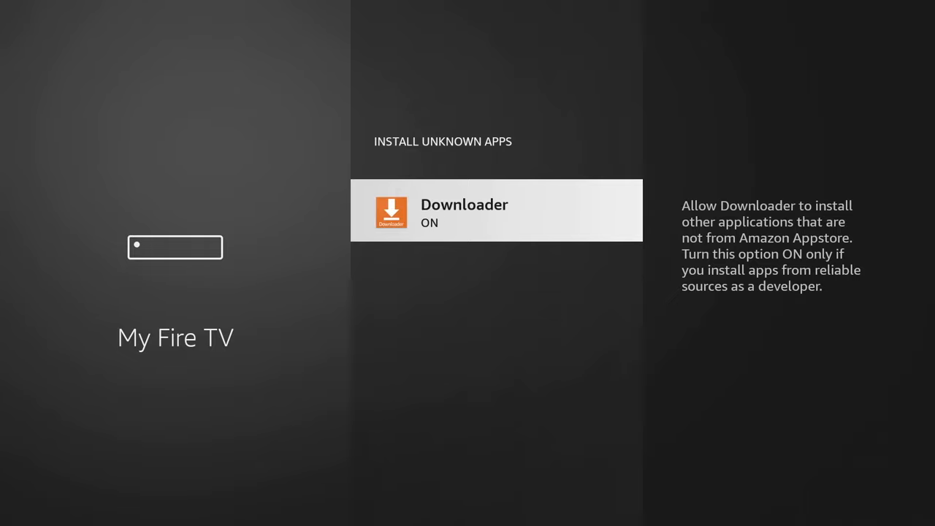
key(Back)
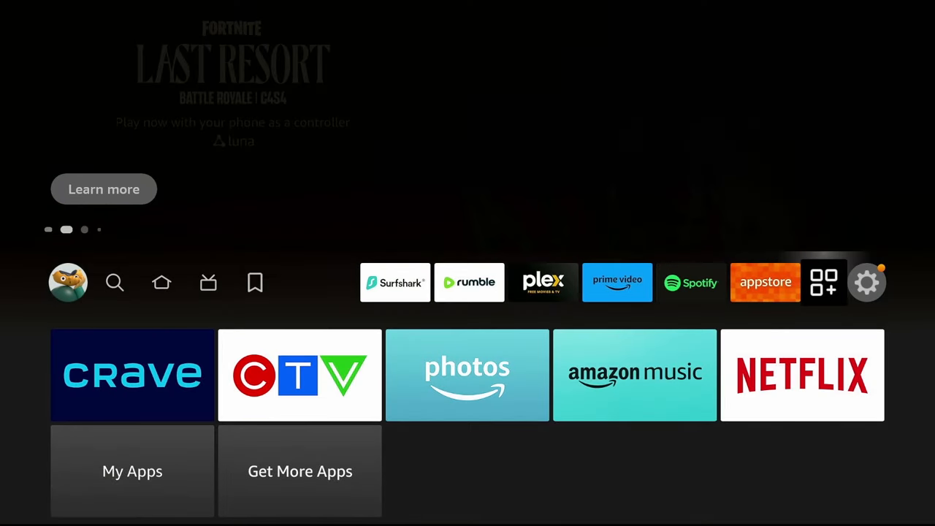
Step: Move Downloader to the front of the home screen app row from Your Apps & Games
click(824, 282)
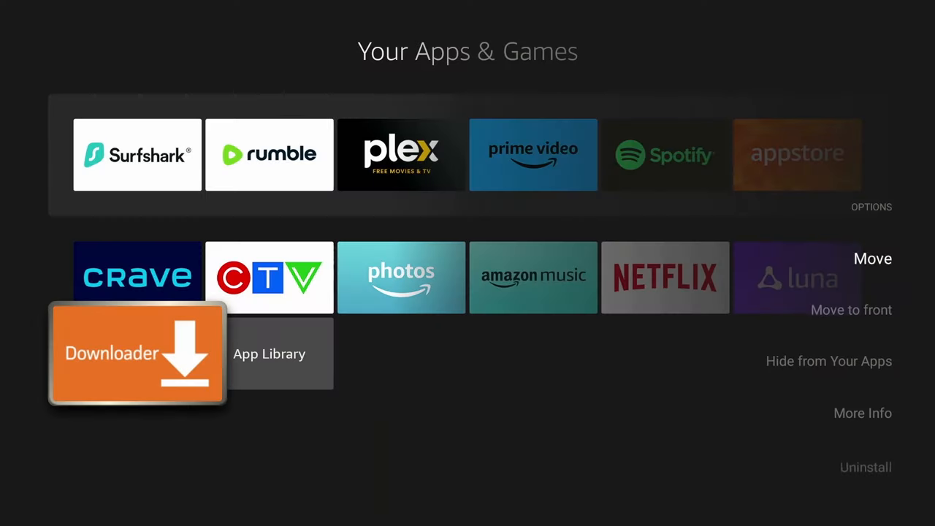
click(852, 310)
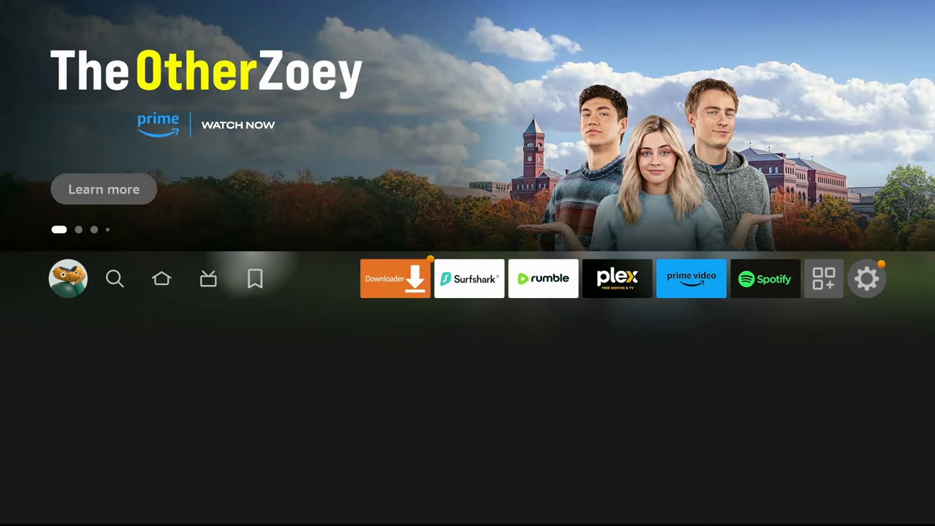
click(395, 278)
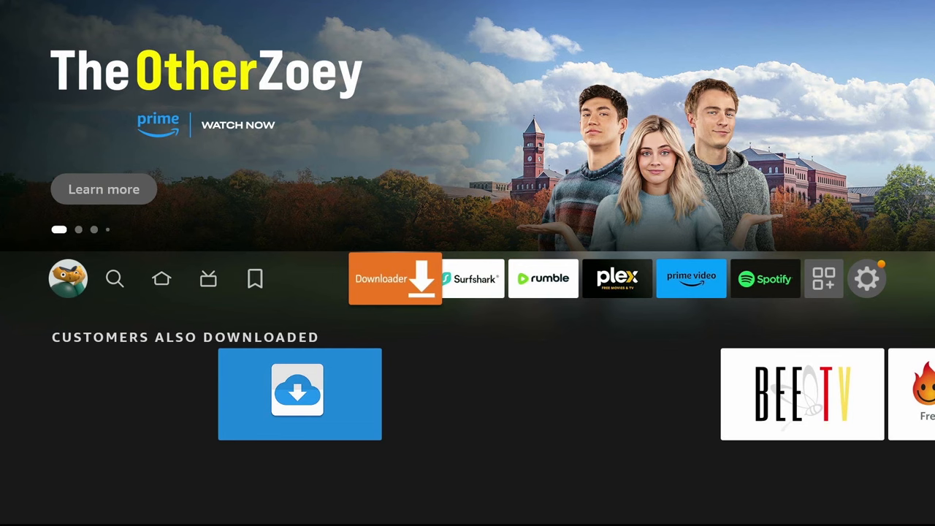
Step: Launch Downloader, allow media and file access, and dismiss the Quick Start Guide
click(395, 278)
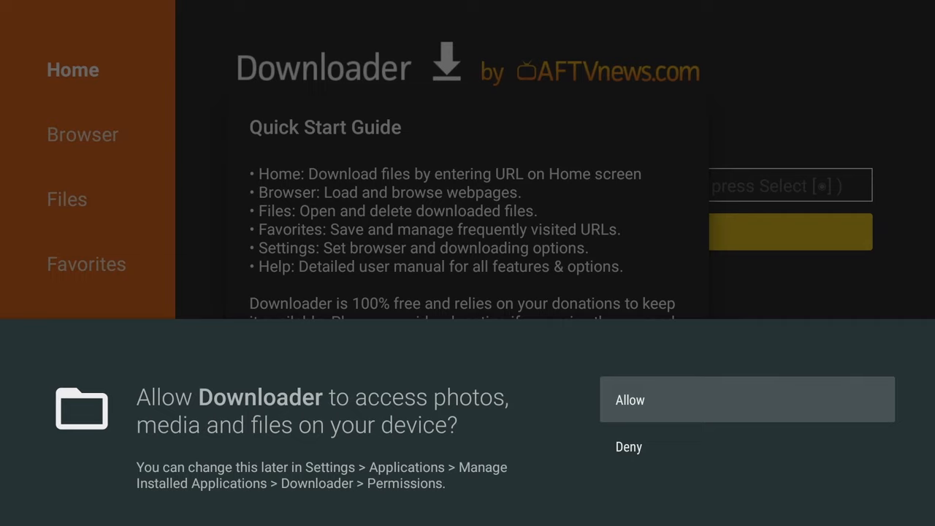
click(747, 399)
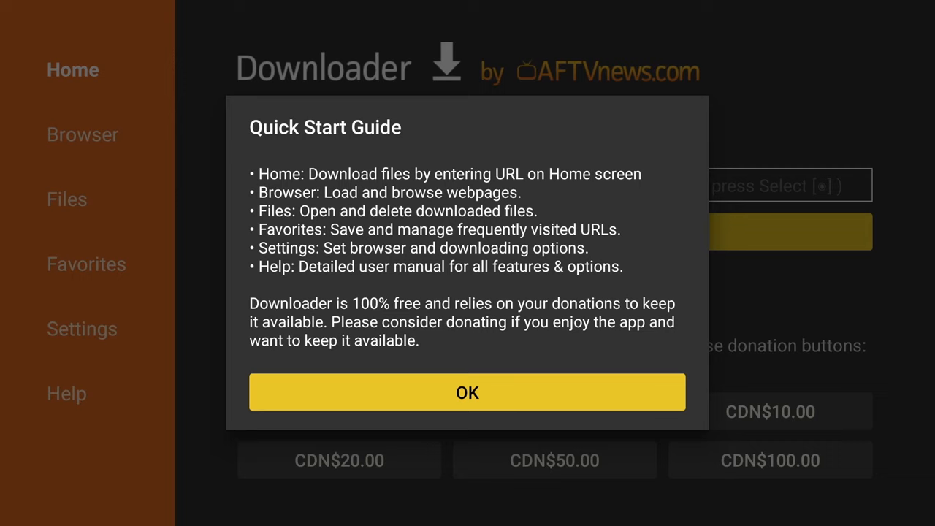
click(468, 393)
text(54)
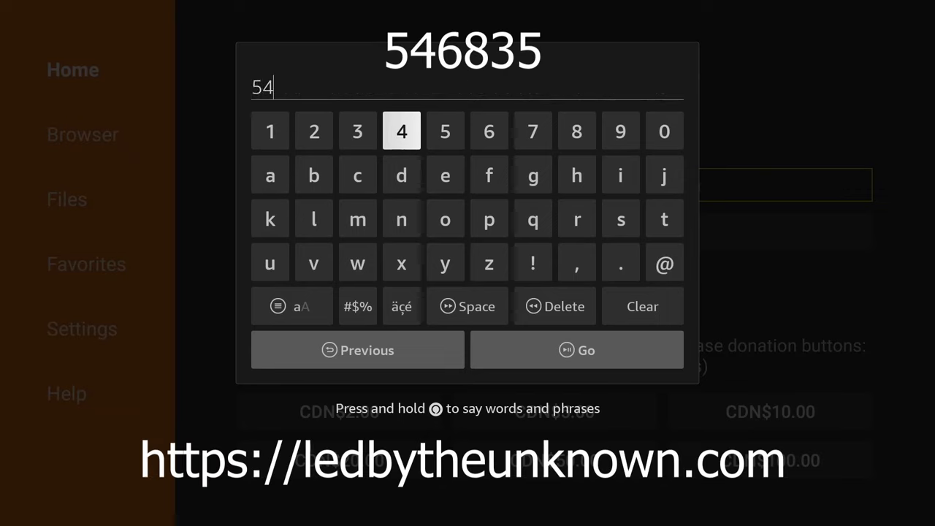
mouse_move(489, 131)
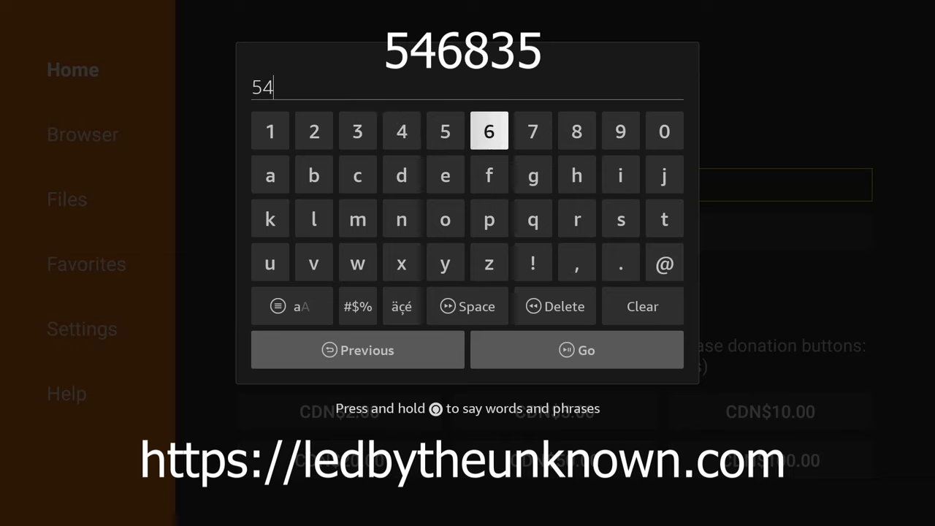
Step: Enter code 546835 in Downloader's URL box and load ledbytheunknown.com
click(577, 131)
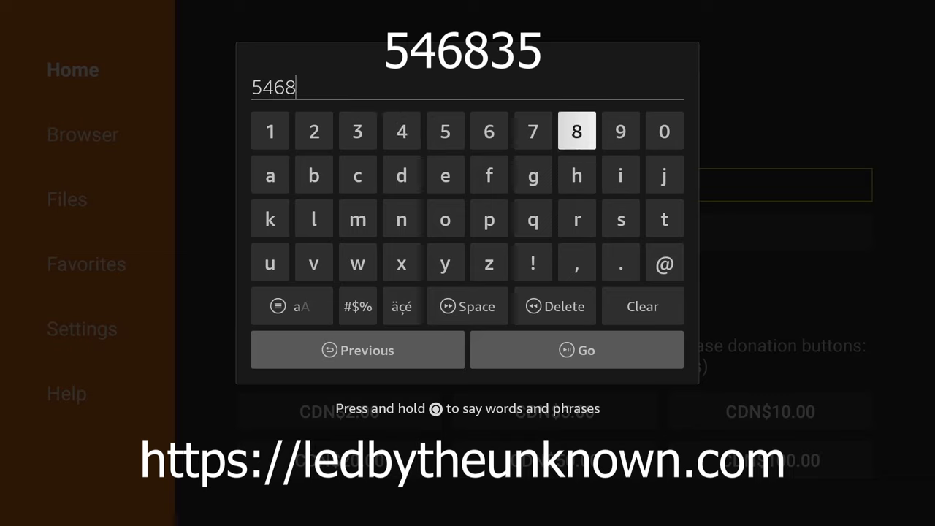
click(357, 131)
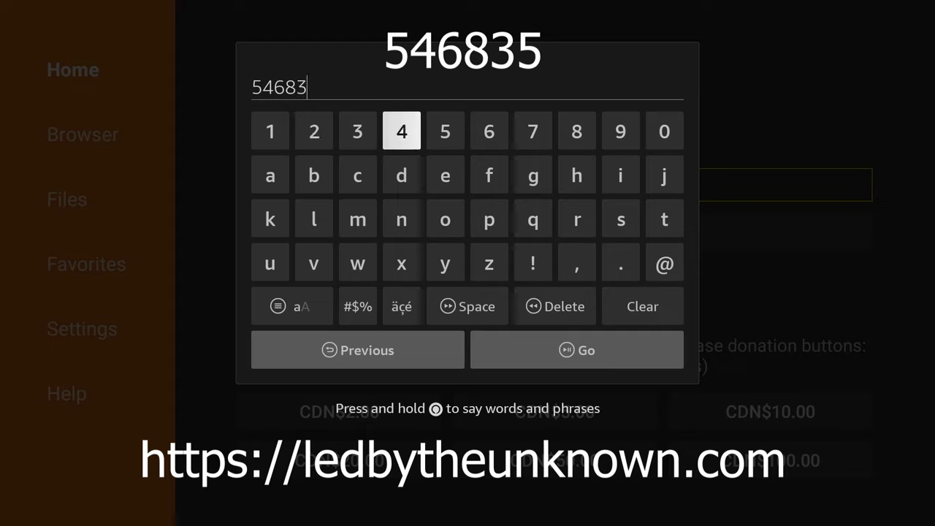
click(445, 131)
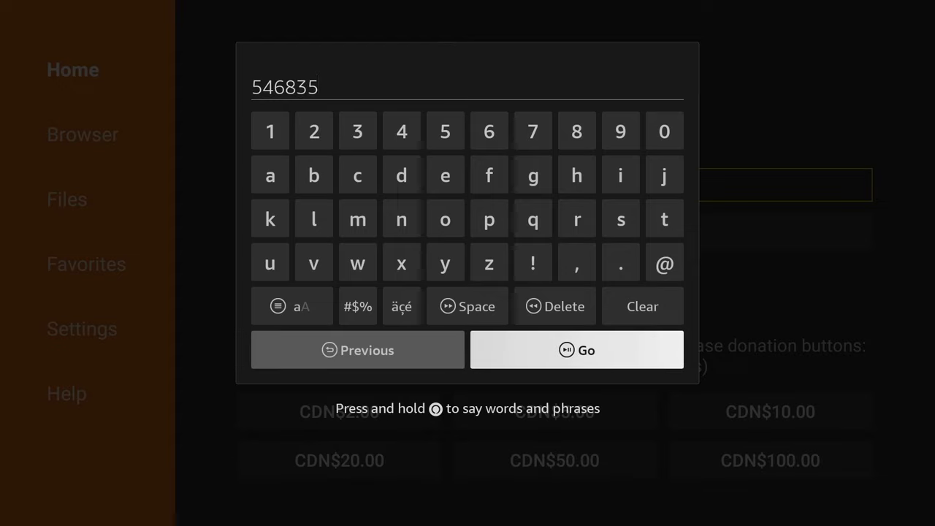
click(577, 350)
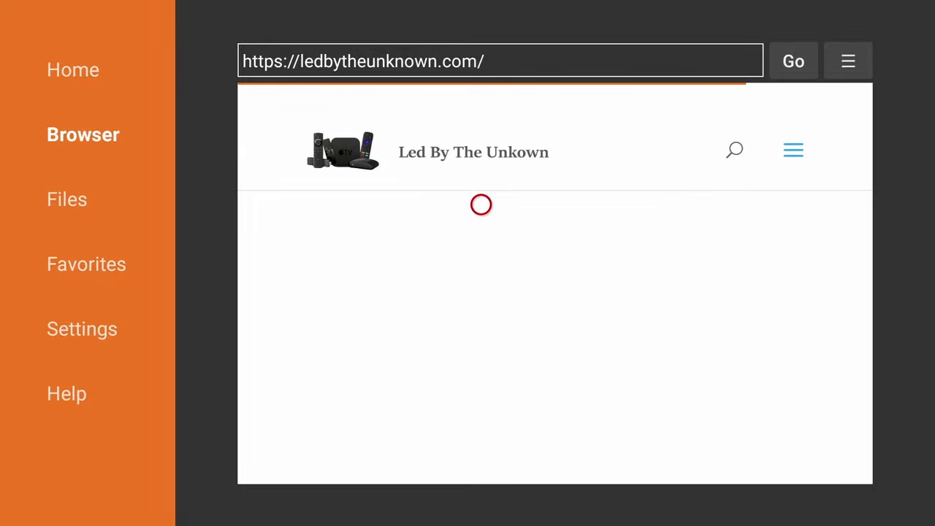
Step: Add the ledbytheunknown.com page to Downloader's browser favorites
click(847, 61)
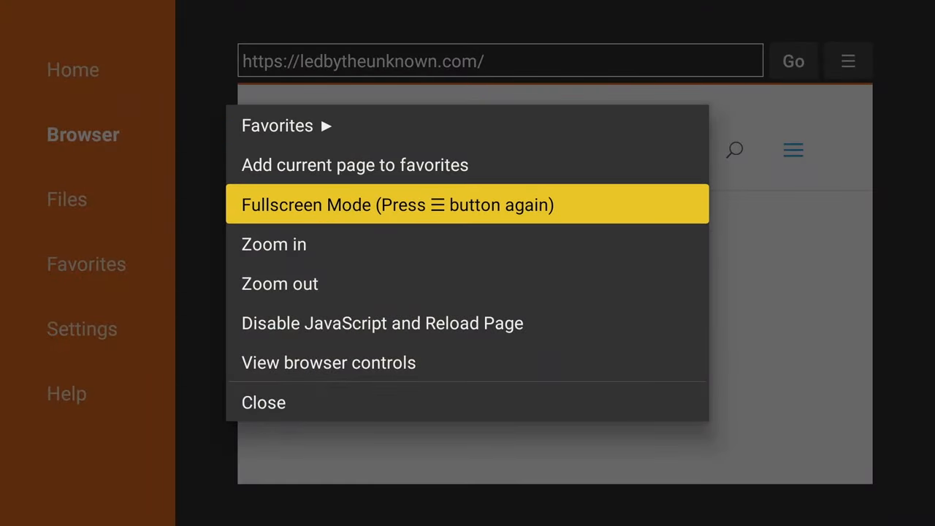
click(354, 165)
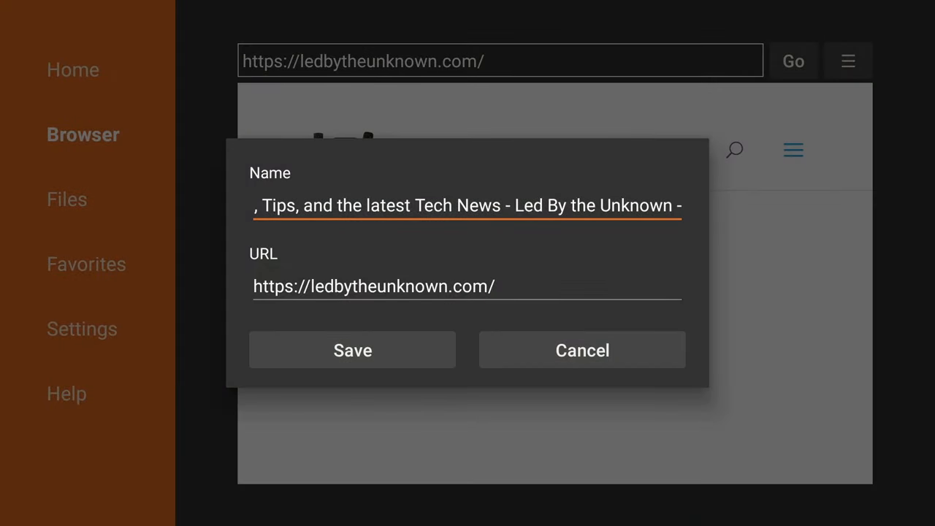
click(352, 350)
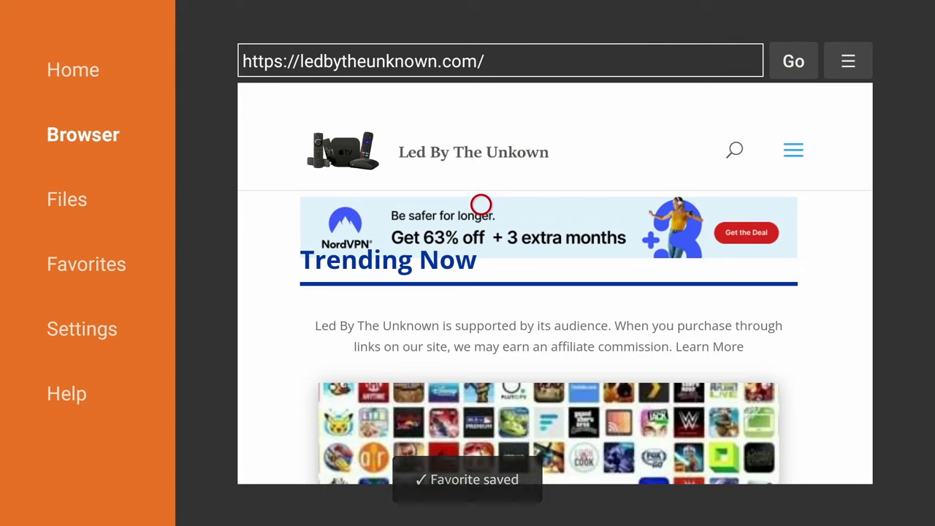
mouse_move(766, 204)
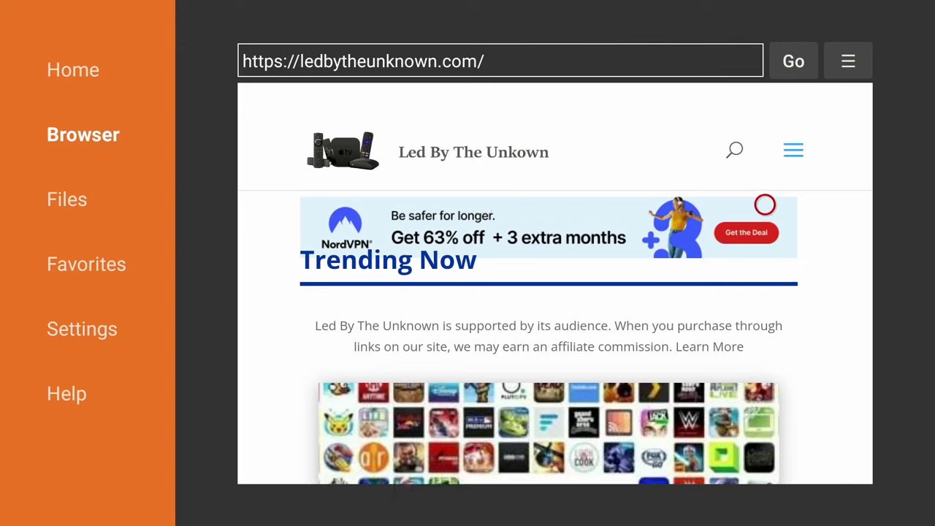
mouse_move(805, 140)
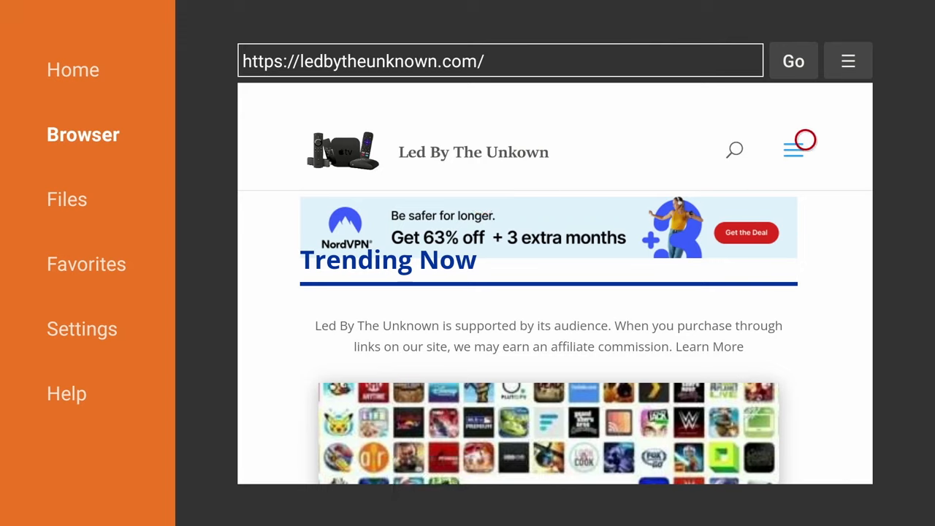
Step: From the site's Downloads page, download the Pluto TV APK
click(797, 149)
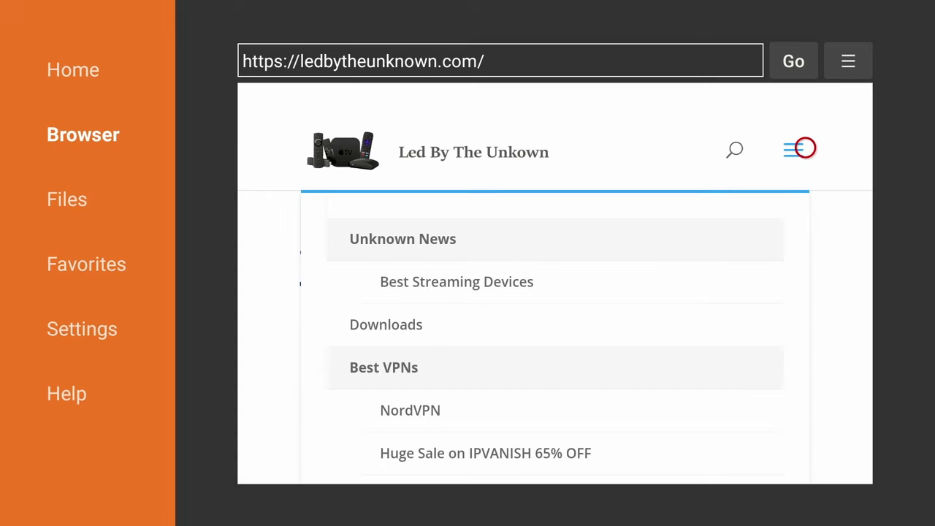
mouse_move(602, 391)
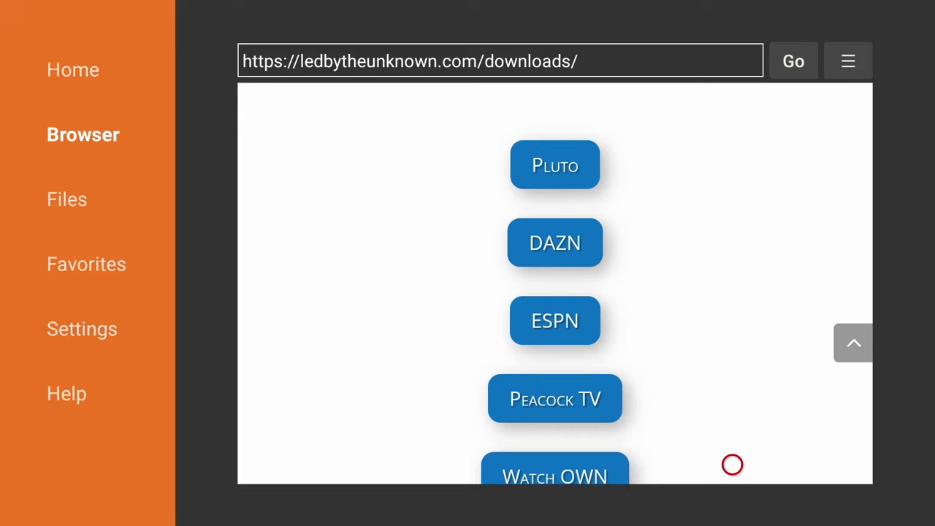
mouse_move(594, 166)
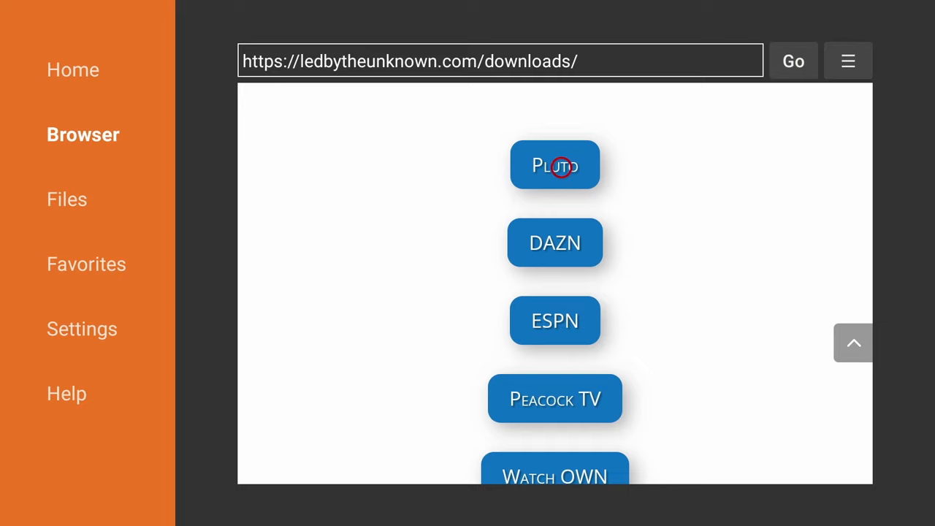
click(555, 165)
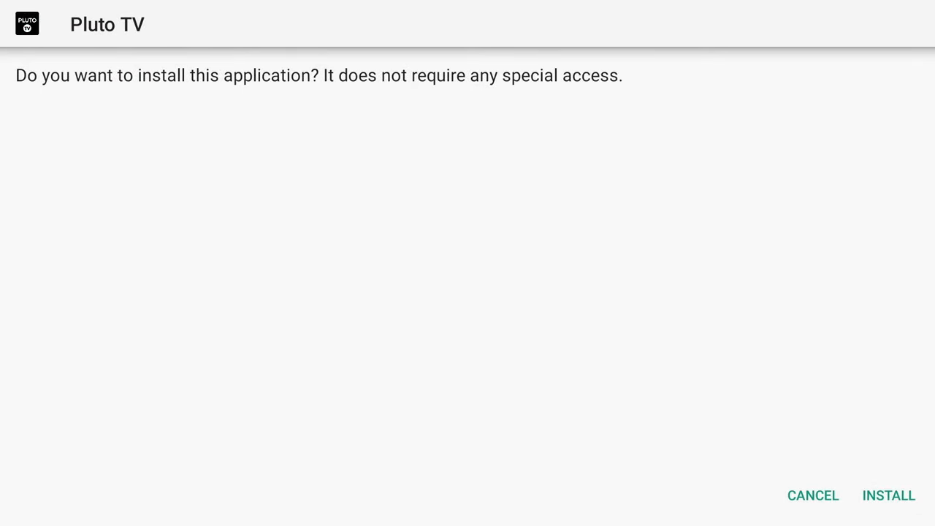
Step: Install Pluto TV from the downloaded APK and dismiss Downloader's status dialog
click(888, 496)
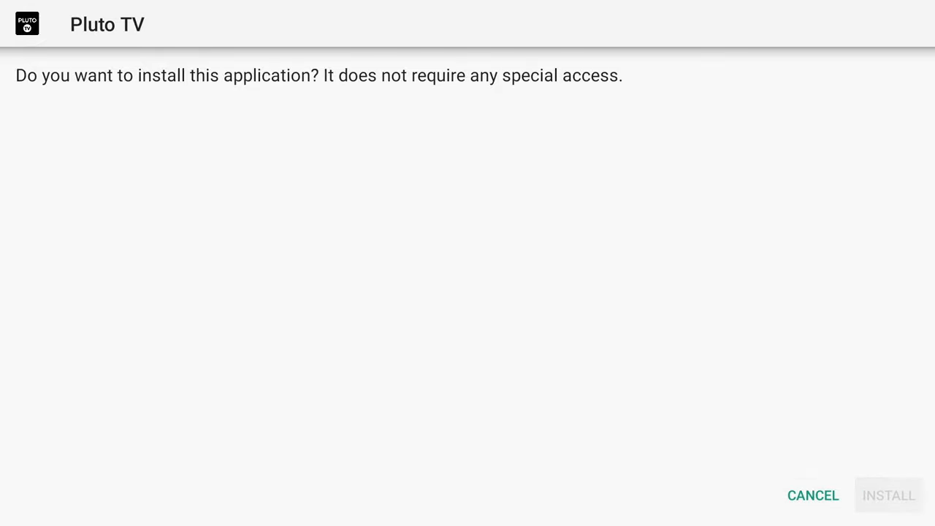
click(888, 495)
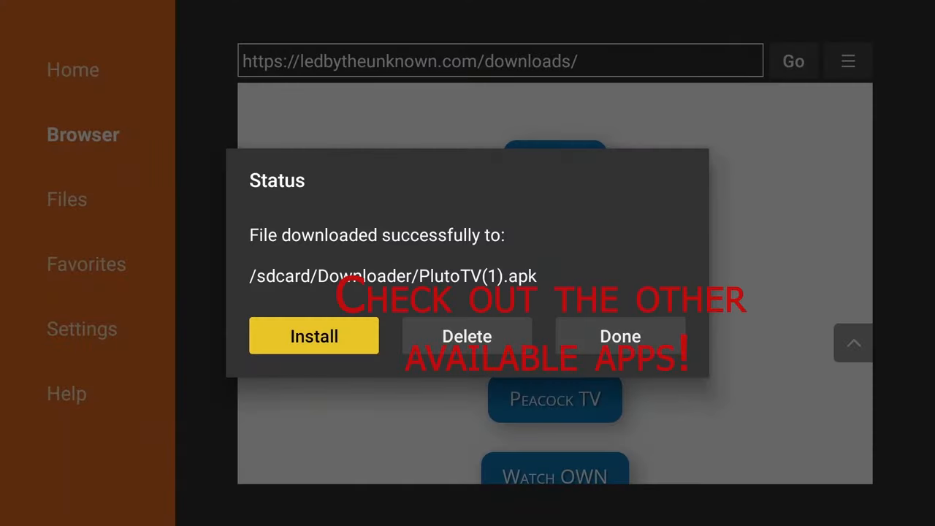
click(467, 336)
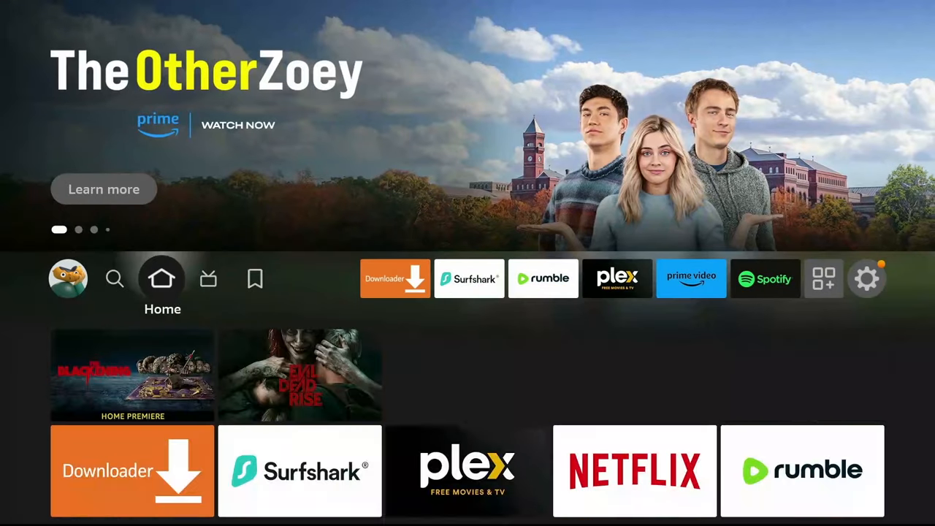
Step: Move Pluto TV to the front of the app row and launch it
click(618, 278)
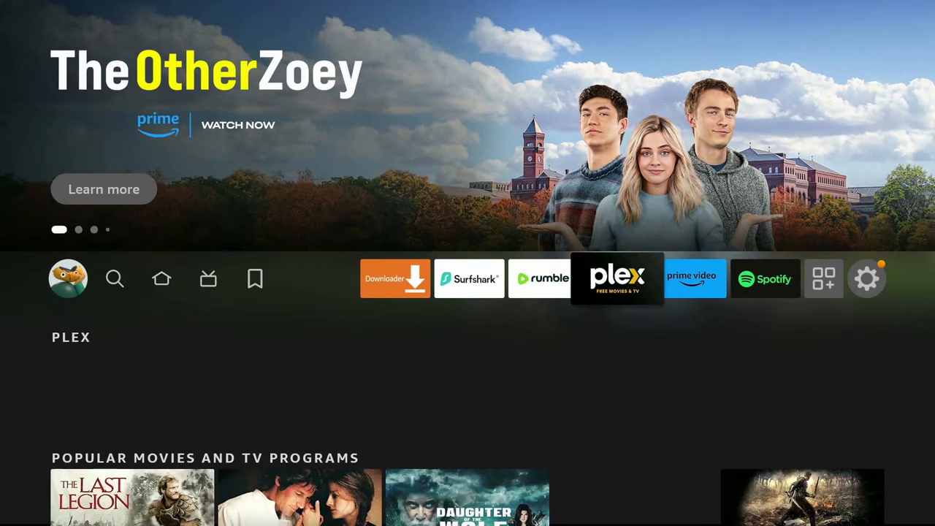
click(824, 279)
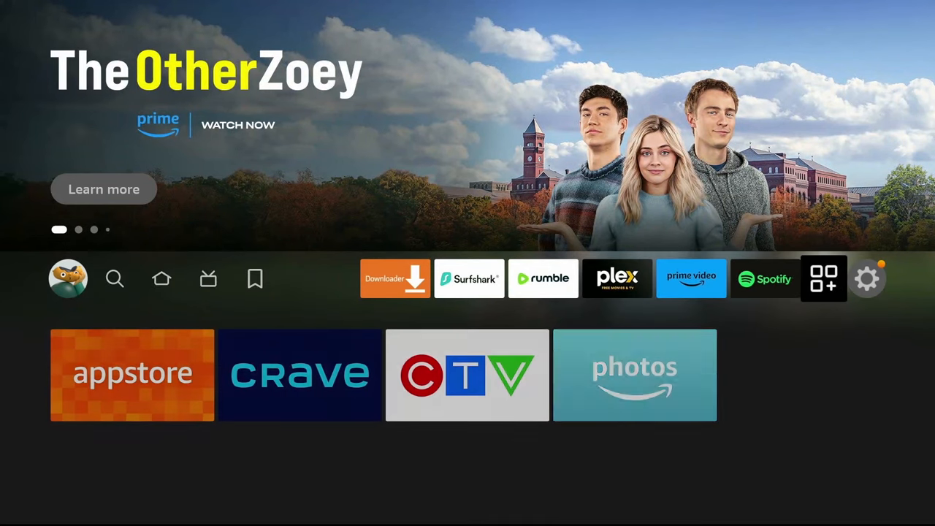
click(824, 279)
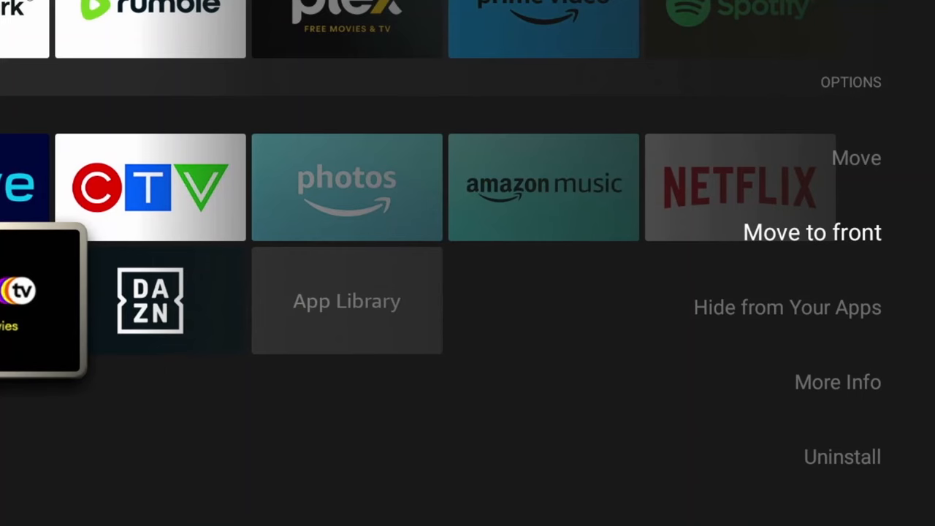
key(Back)
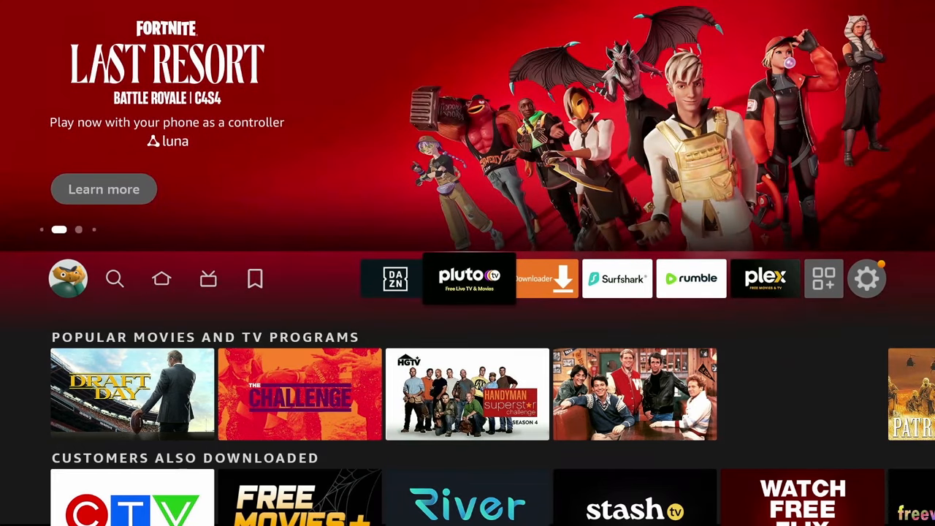
click(470, 278)
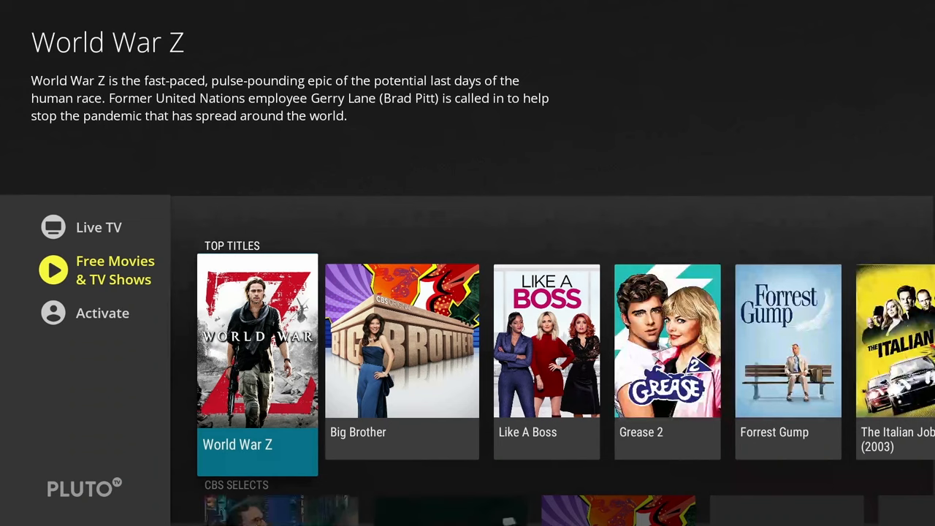